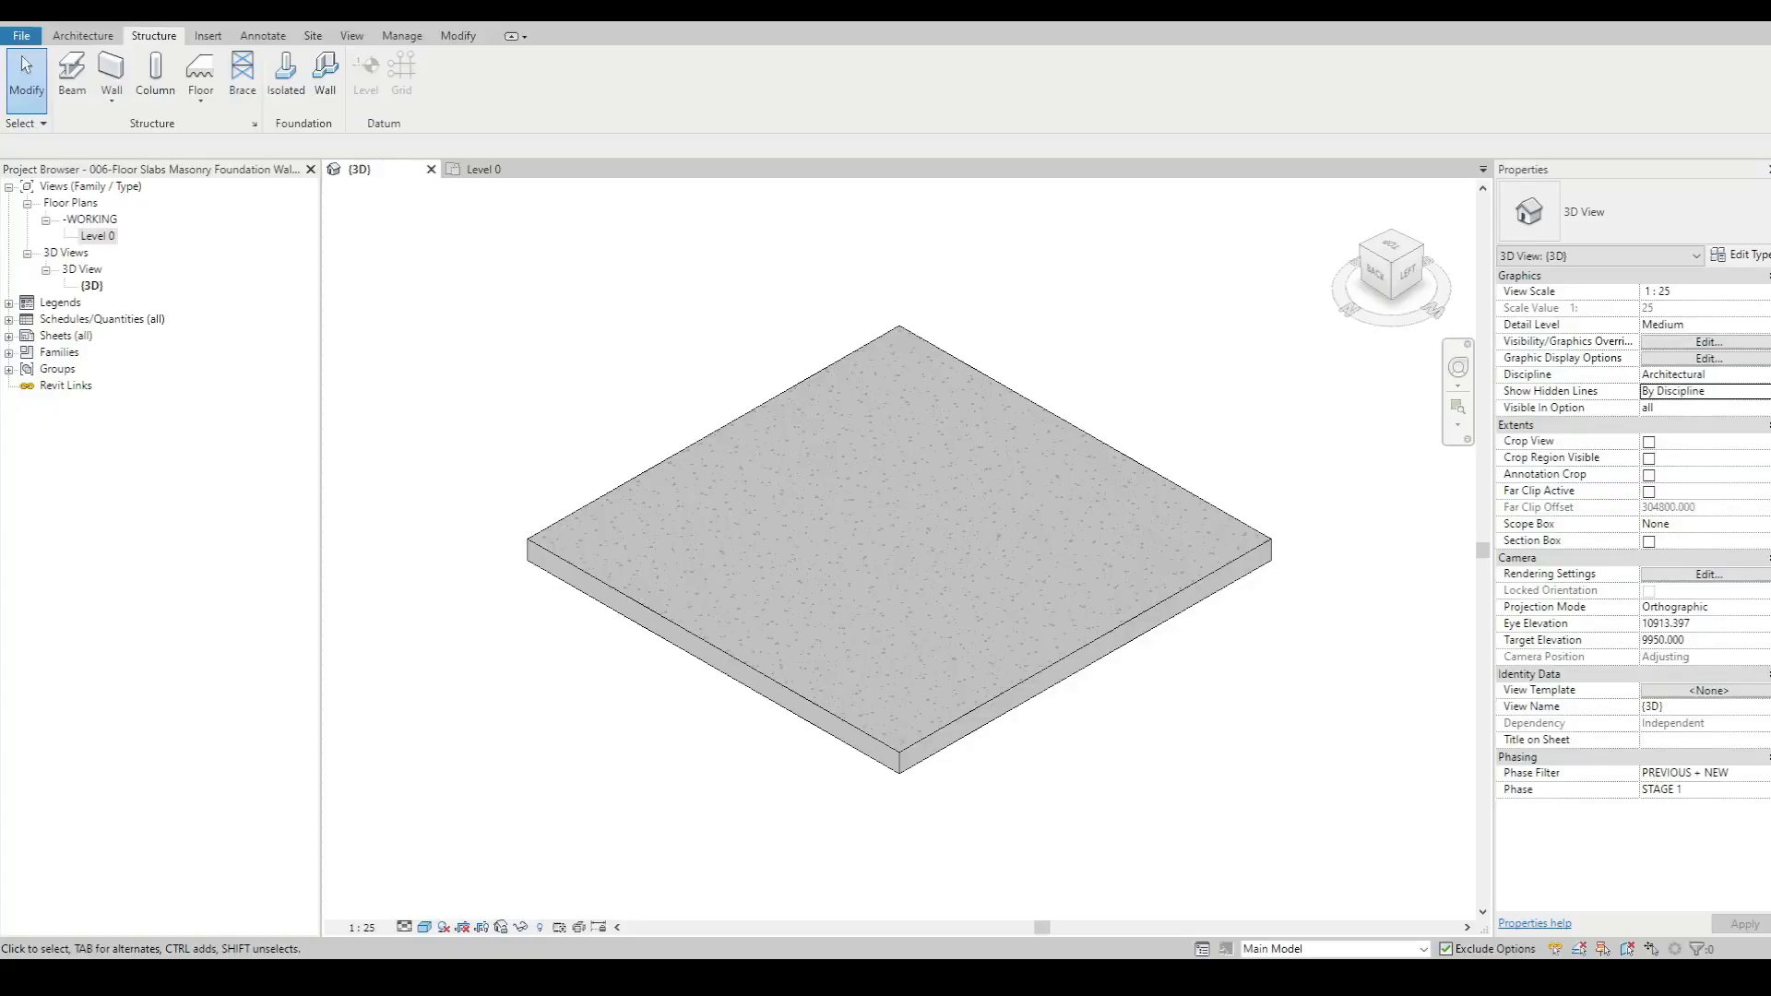
pyautogui.moveTo(513, 495)
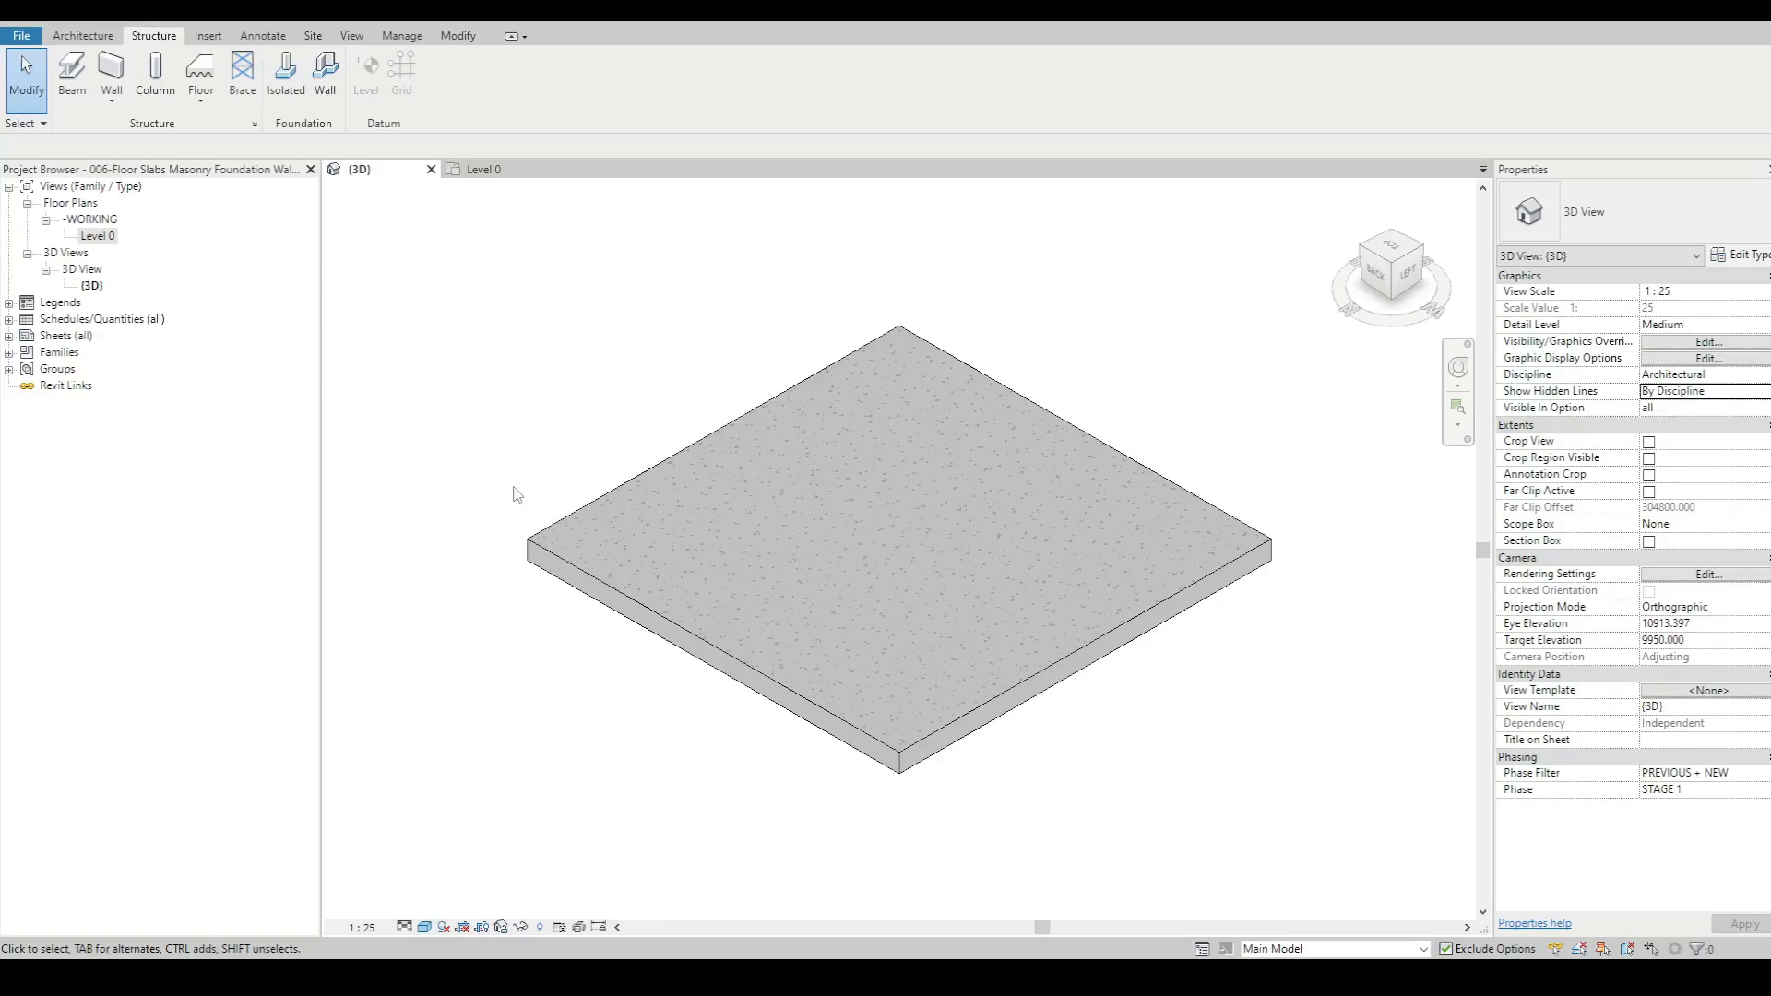
pyautogui.moveTo(1271, 734)
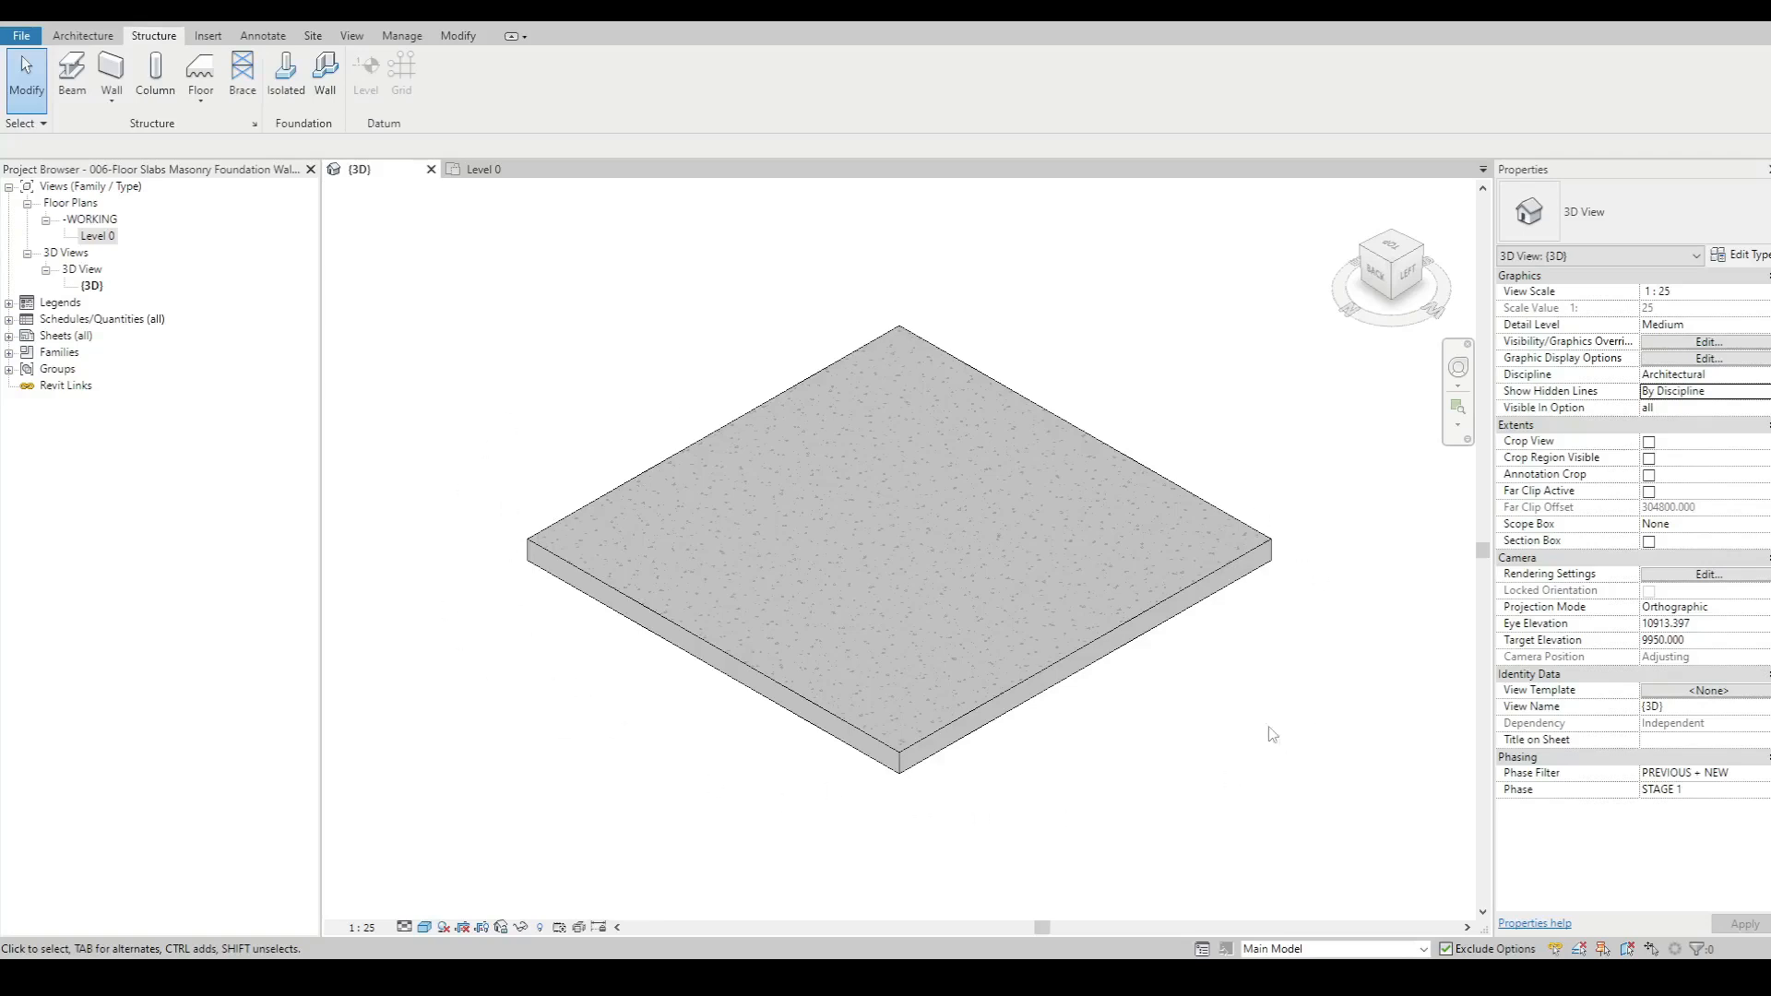
pyautogui.moveTo(686, 522)
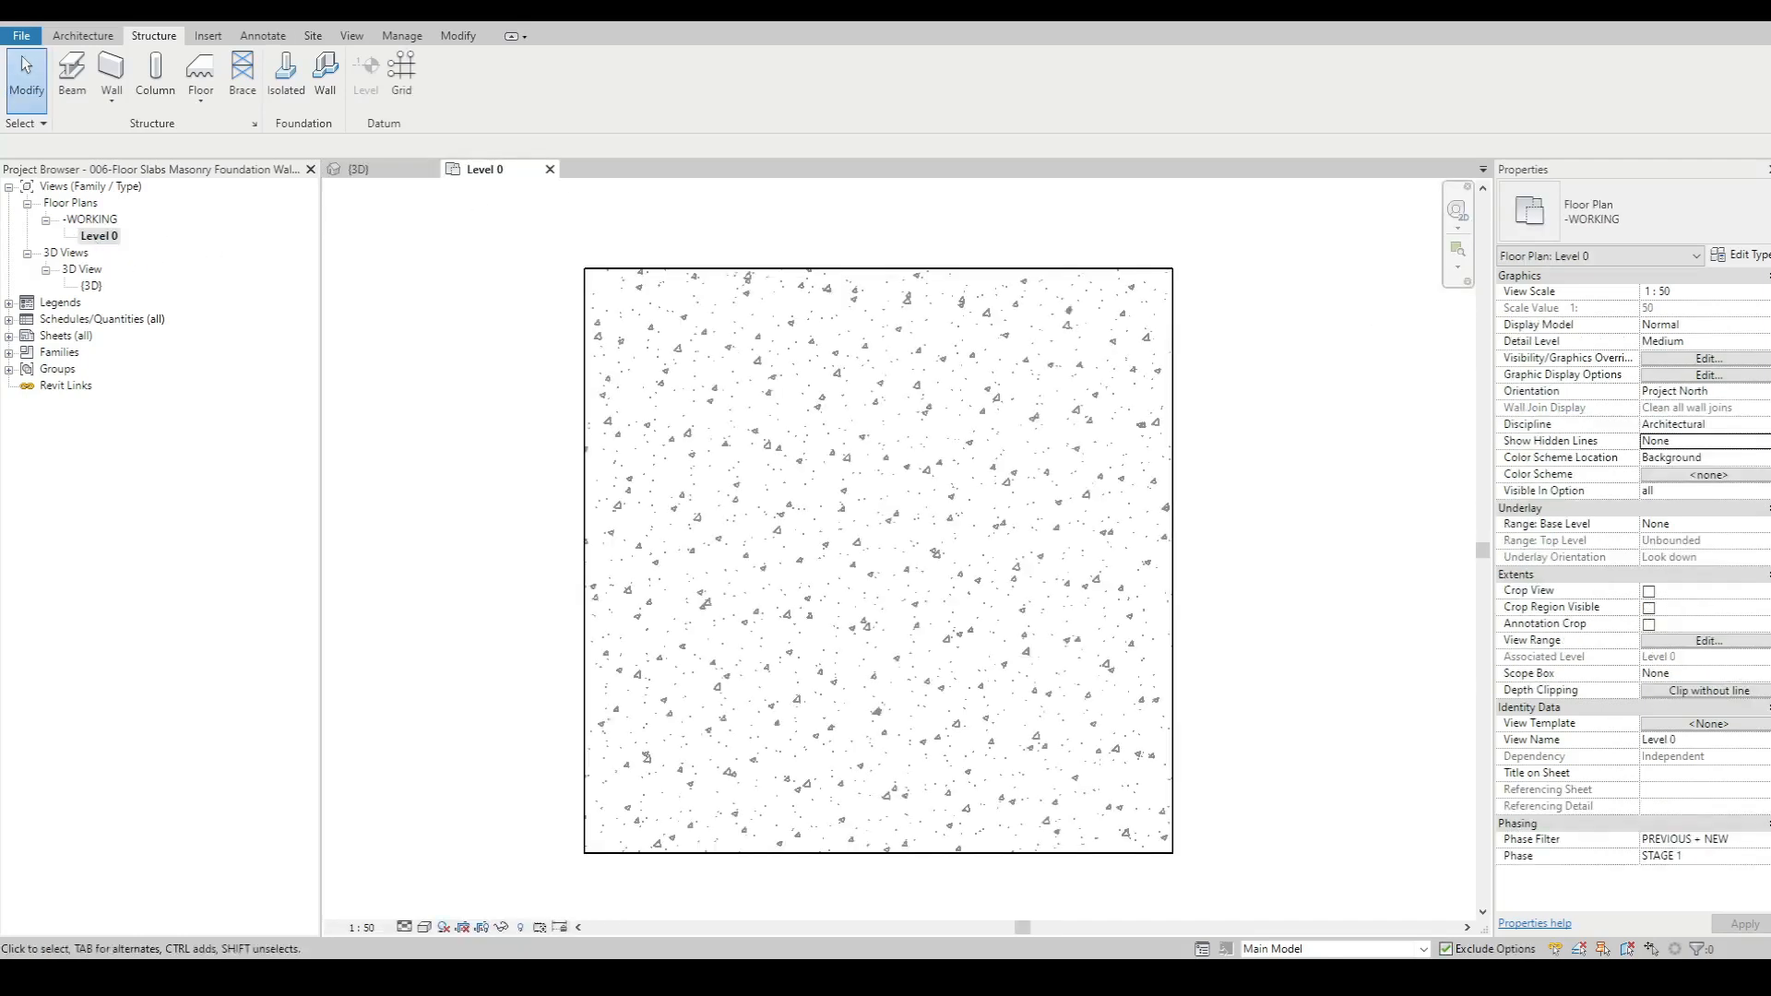
# Step: Draw structural walls along the top and left slab edges and check them in 3D
pyautogui.click(110, 72)
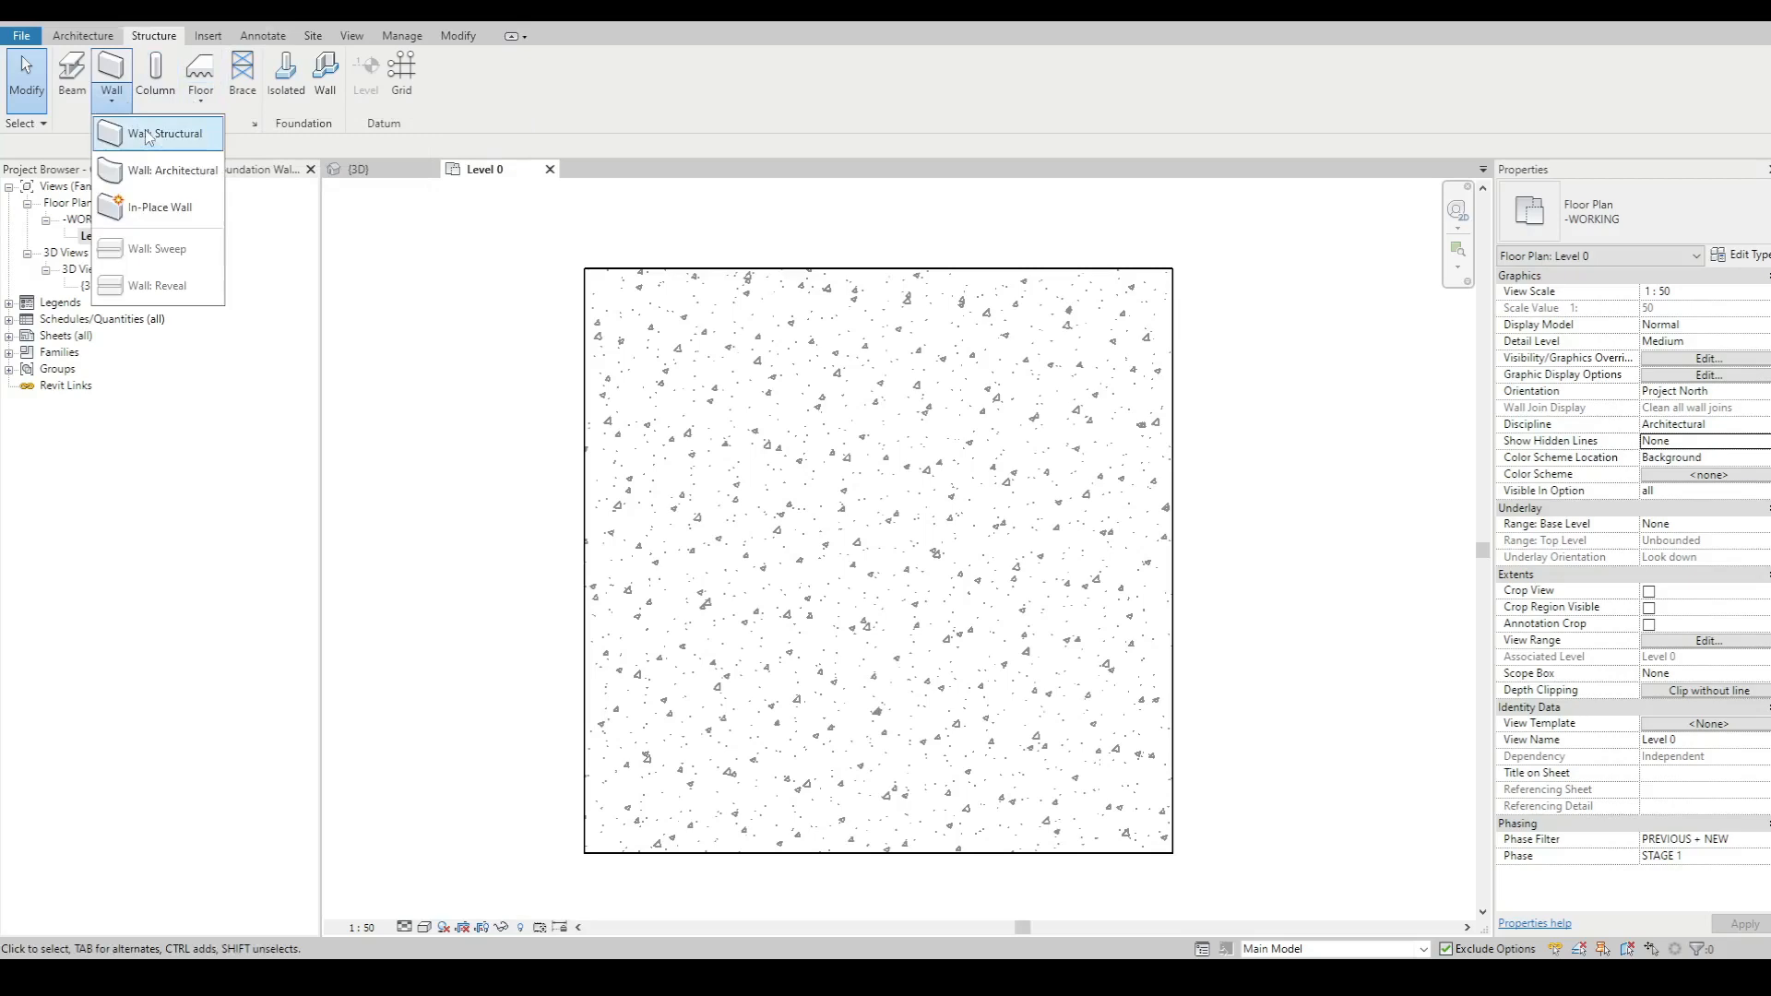
pyautogui.click(169, 133)
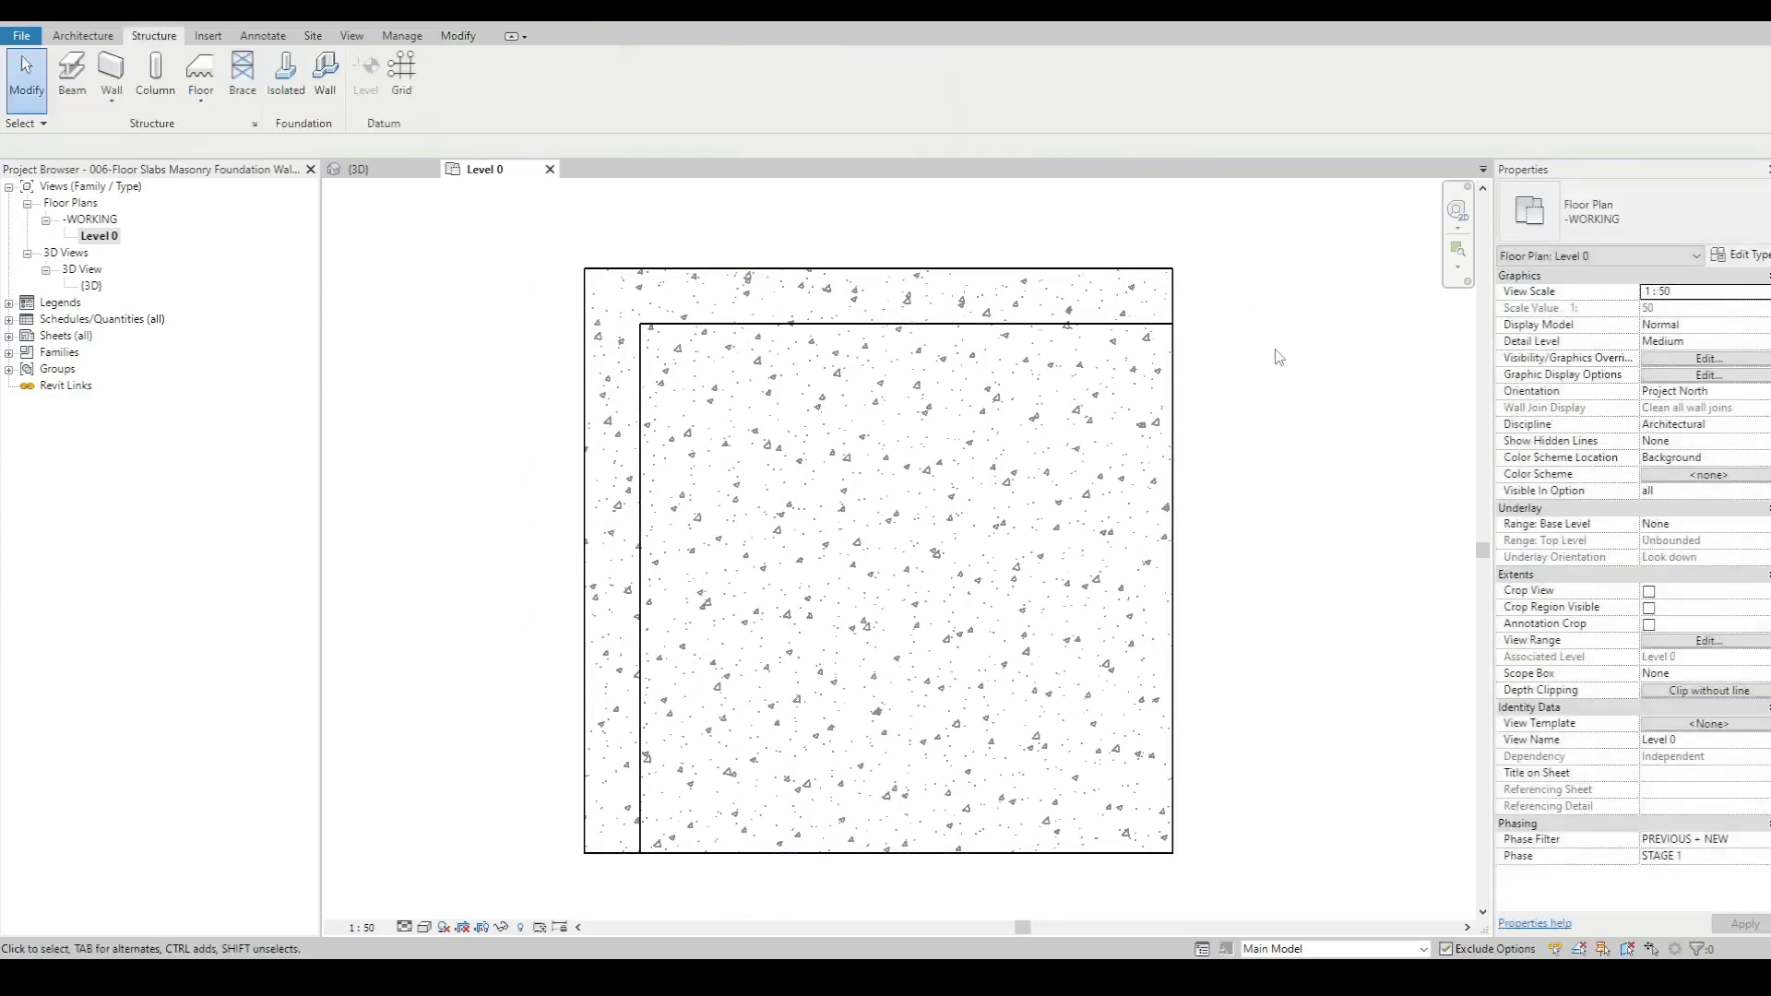
pyautogui.click(358, 168)
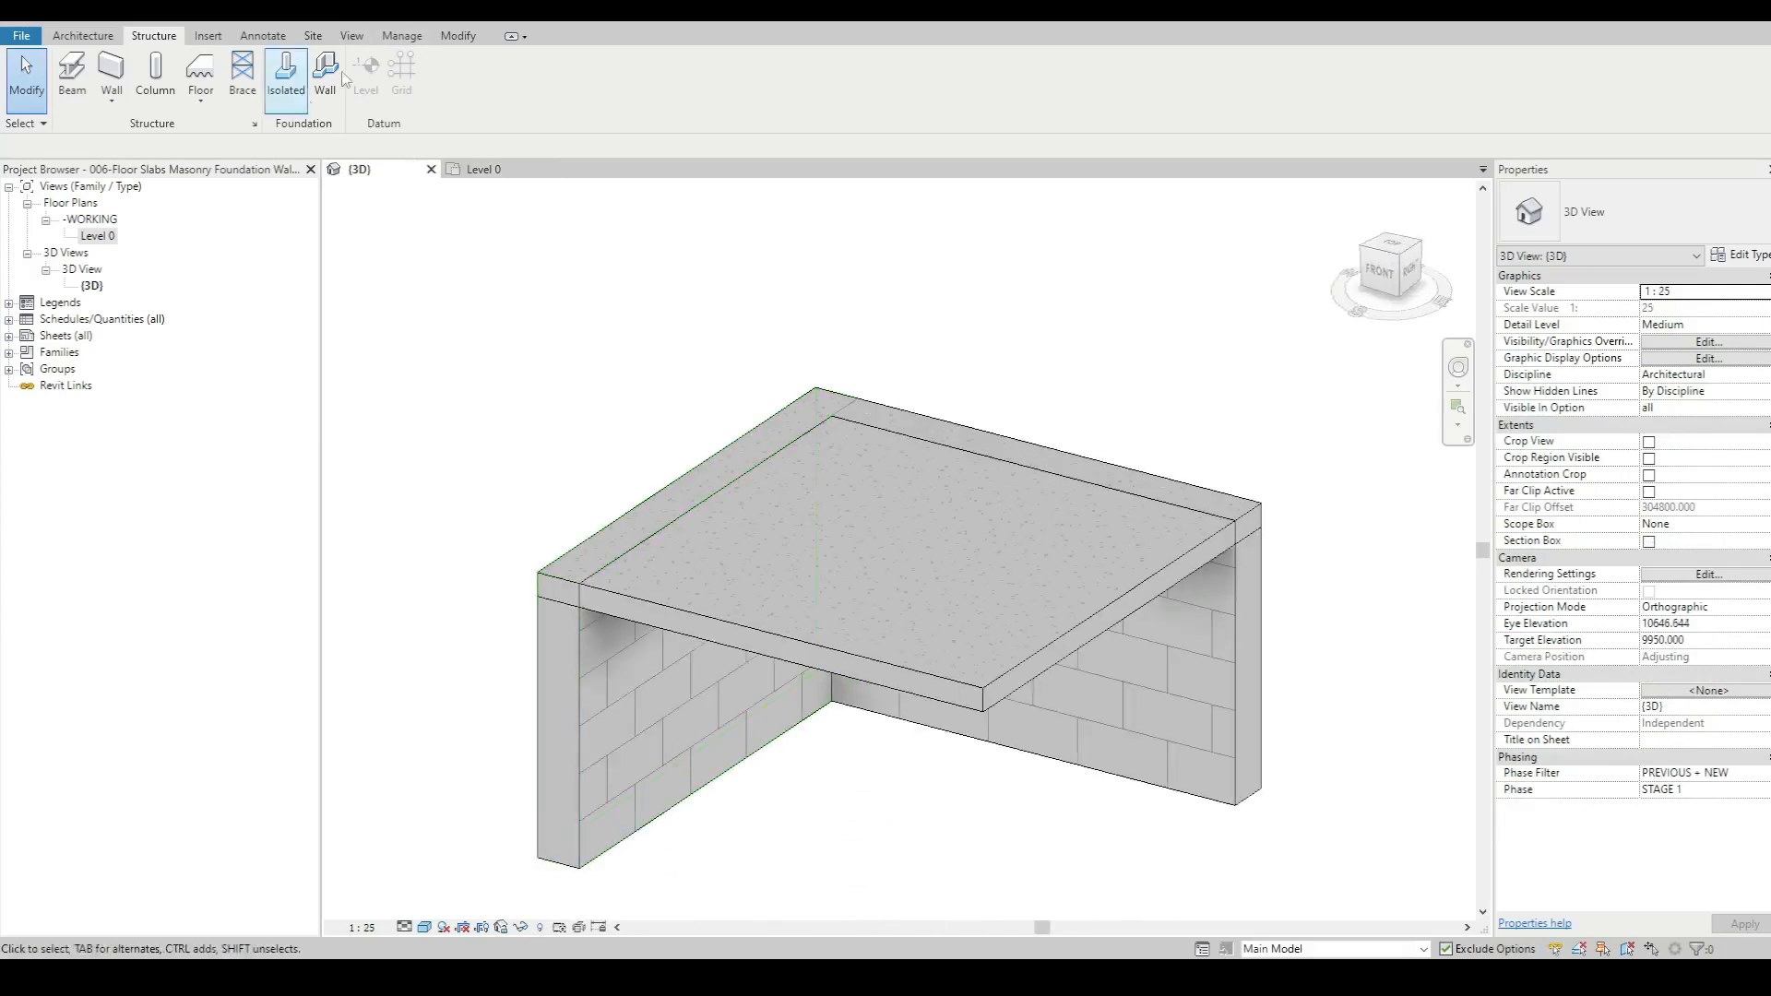
# Step: Use Join Geometry on the slab and masonry walls, orbiting to inspect the joint
pyautogui.click(217, 92)
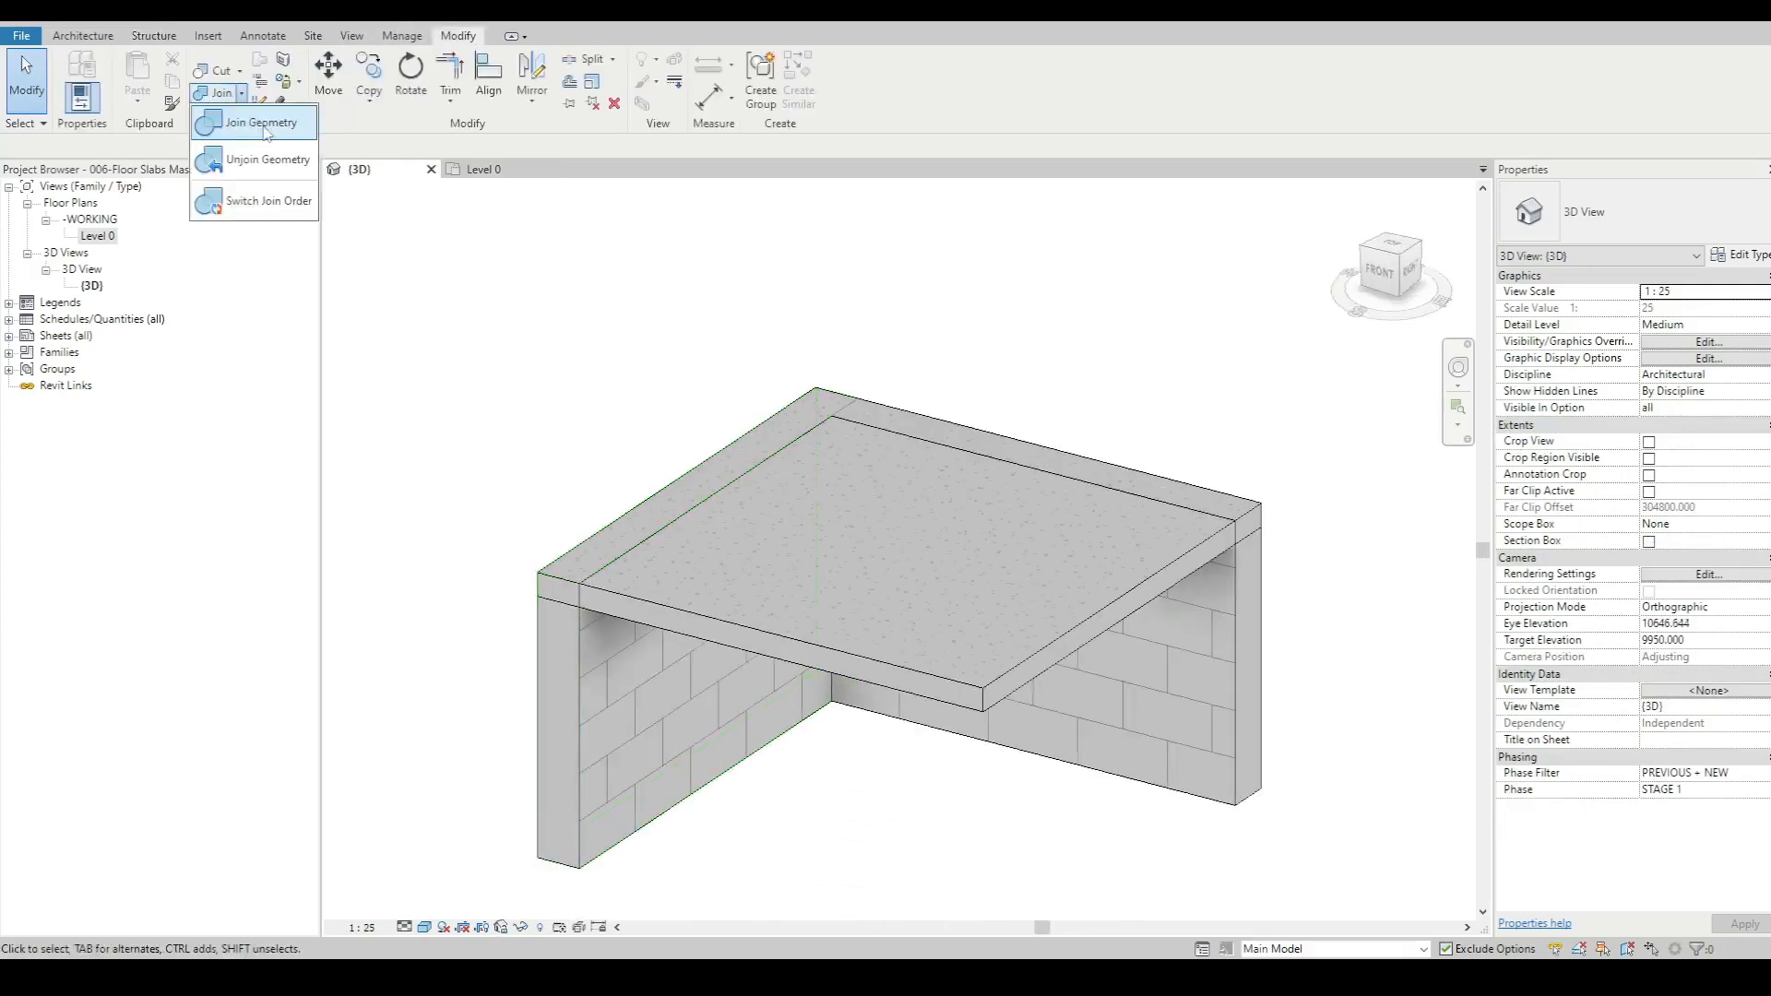
pyautogui.click(262, 121)
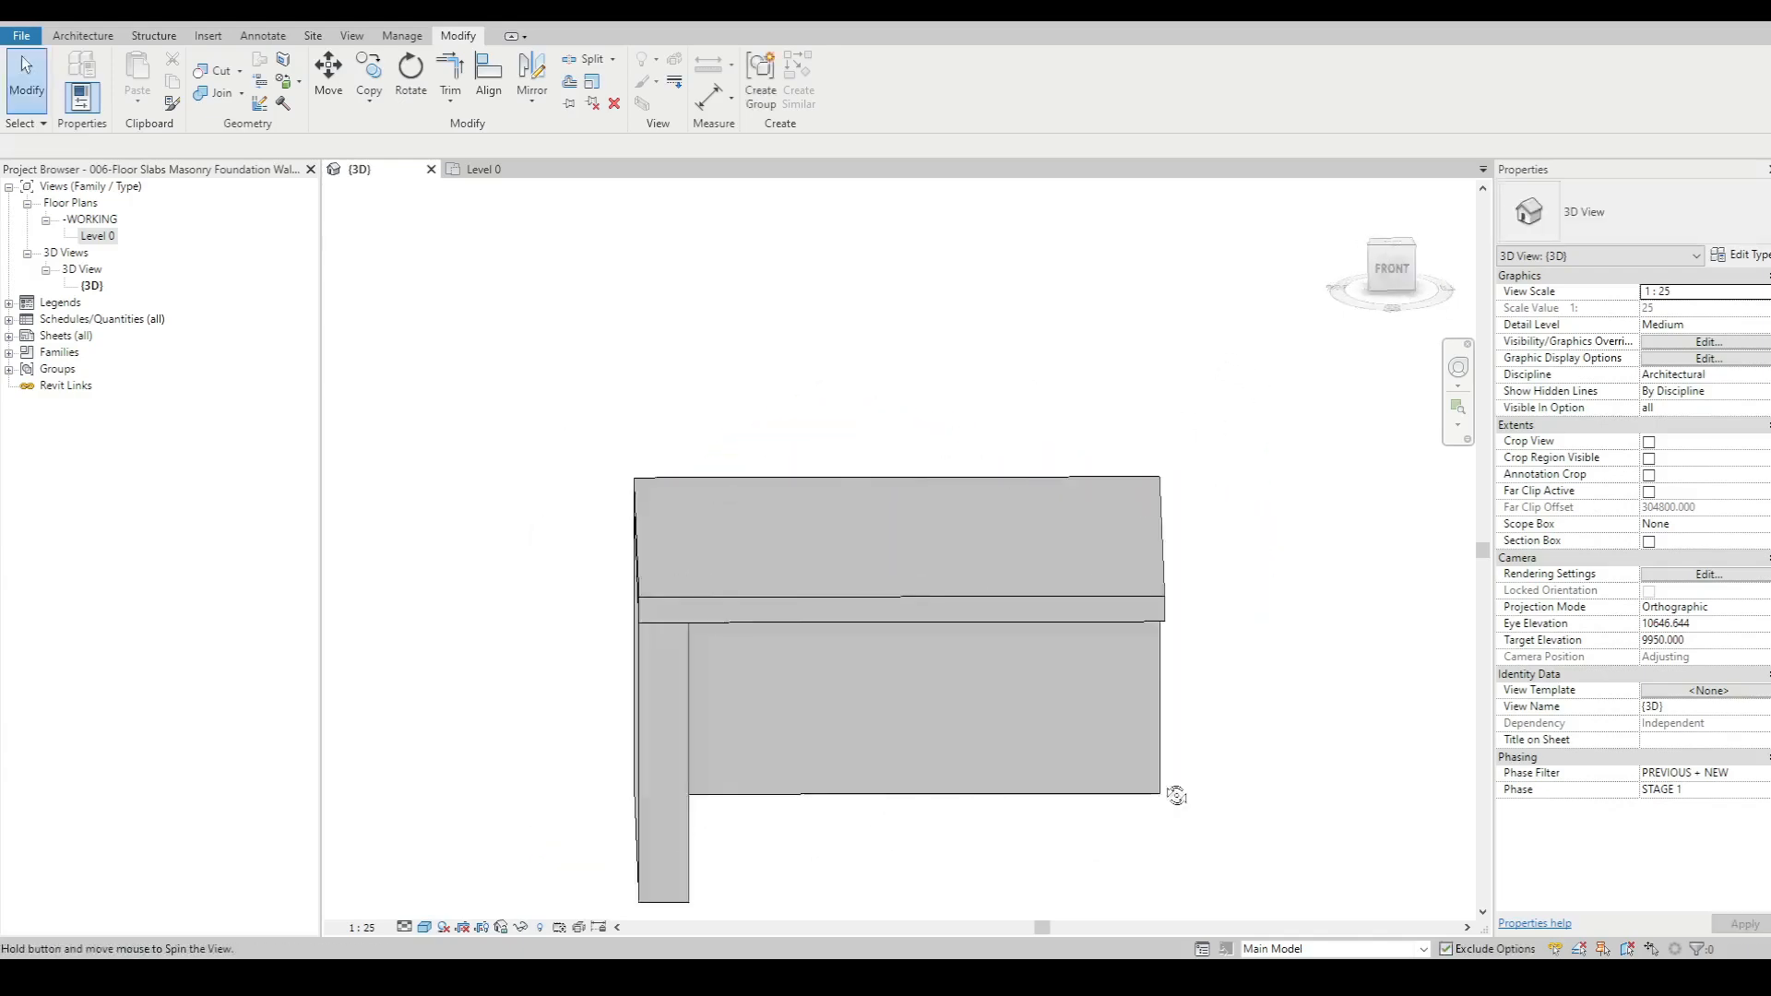
pyautogui.moveTo(1177, 797); pyautogui.dragTo(884, 542)
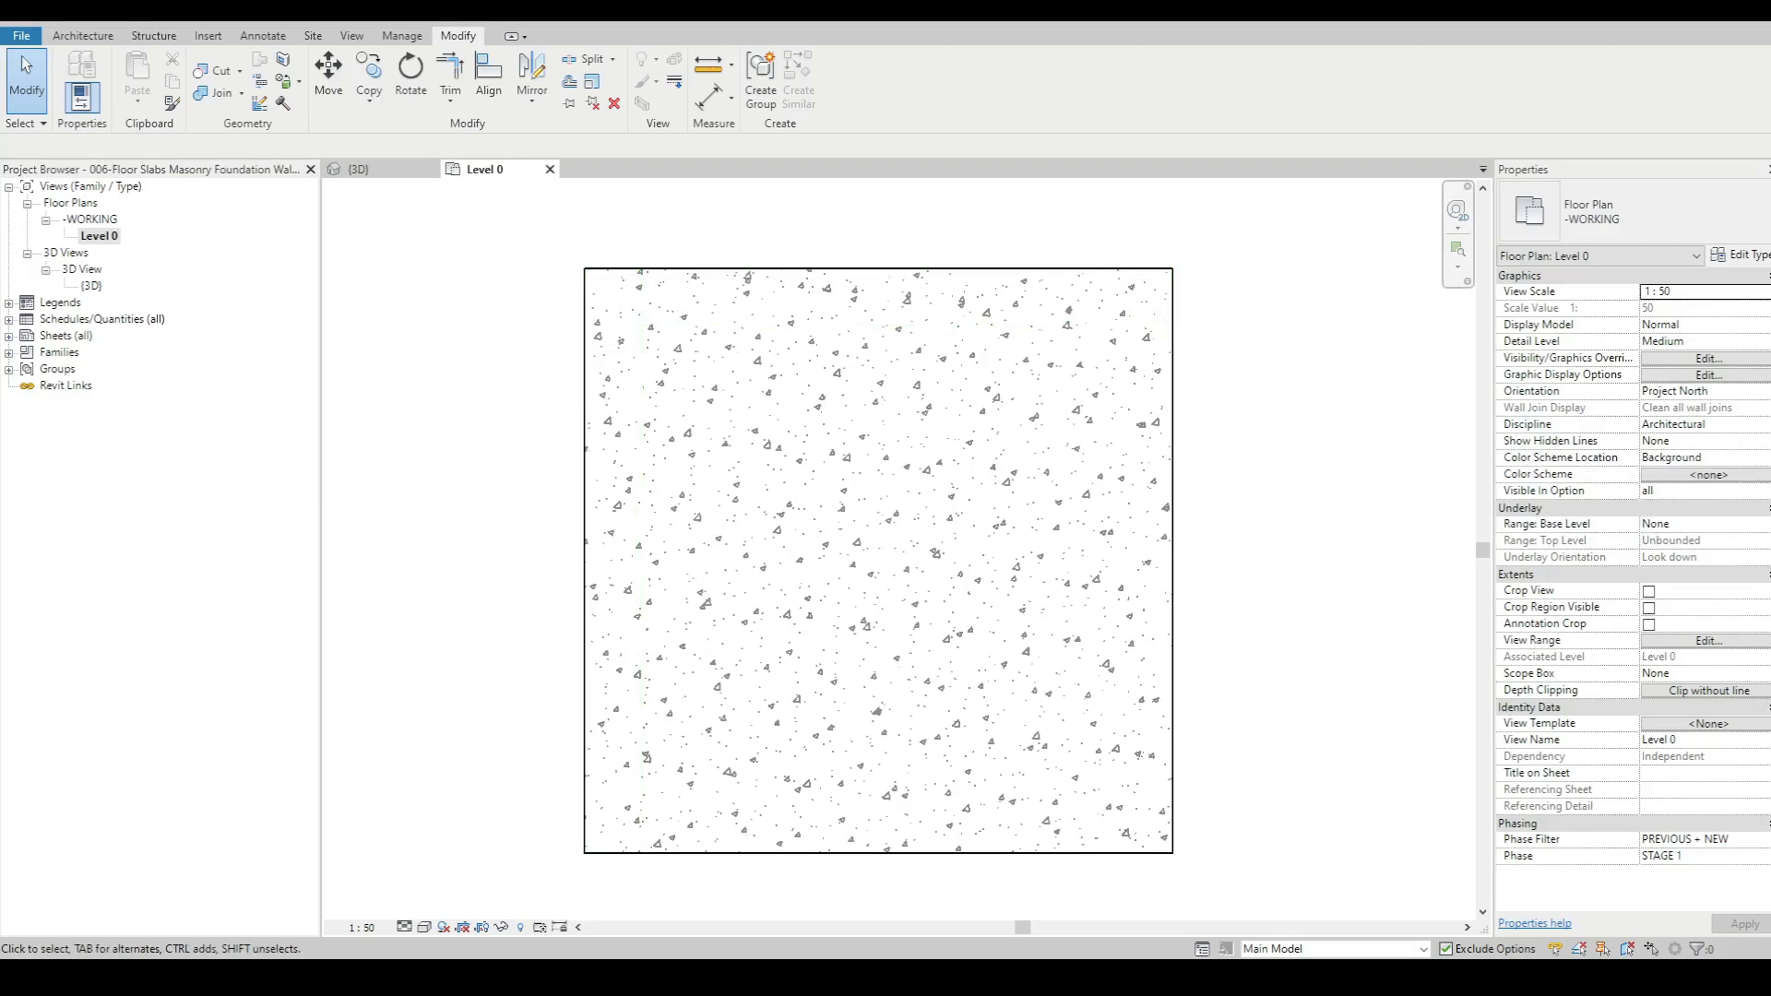
# Step: Select the wall under the slab edge and set Show Hidden Lines to All
pyautogui.click(1698, 441)
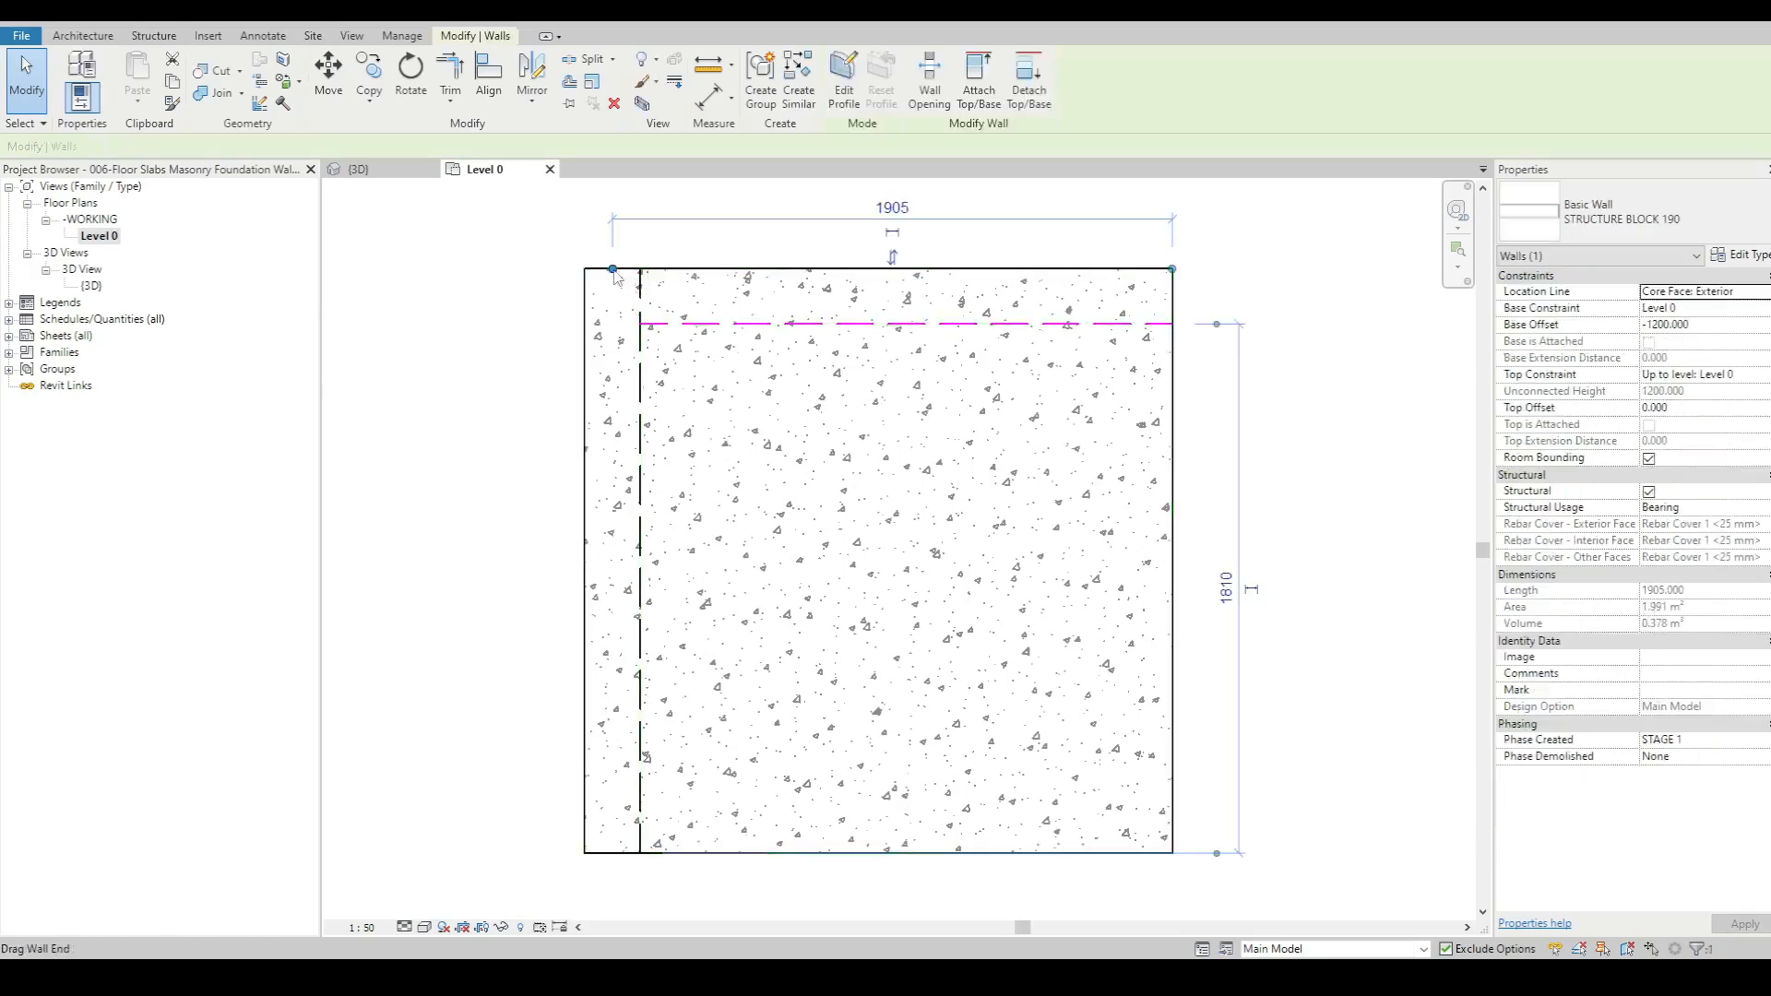
pyautogui.click(1006, 287)
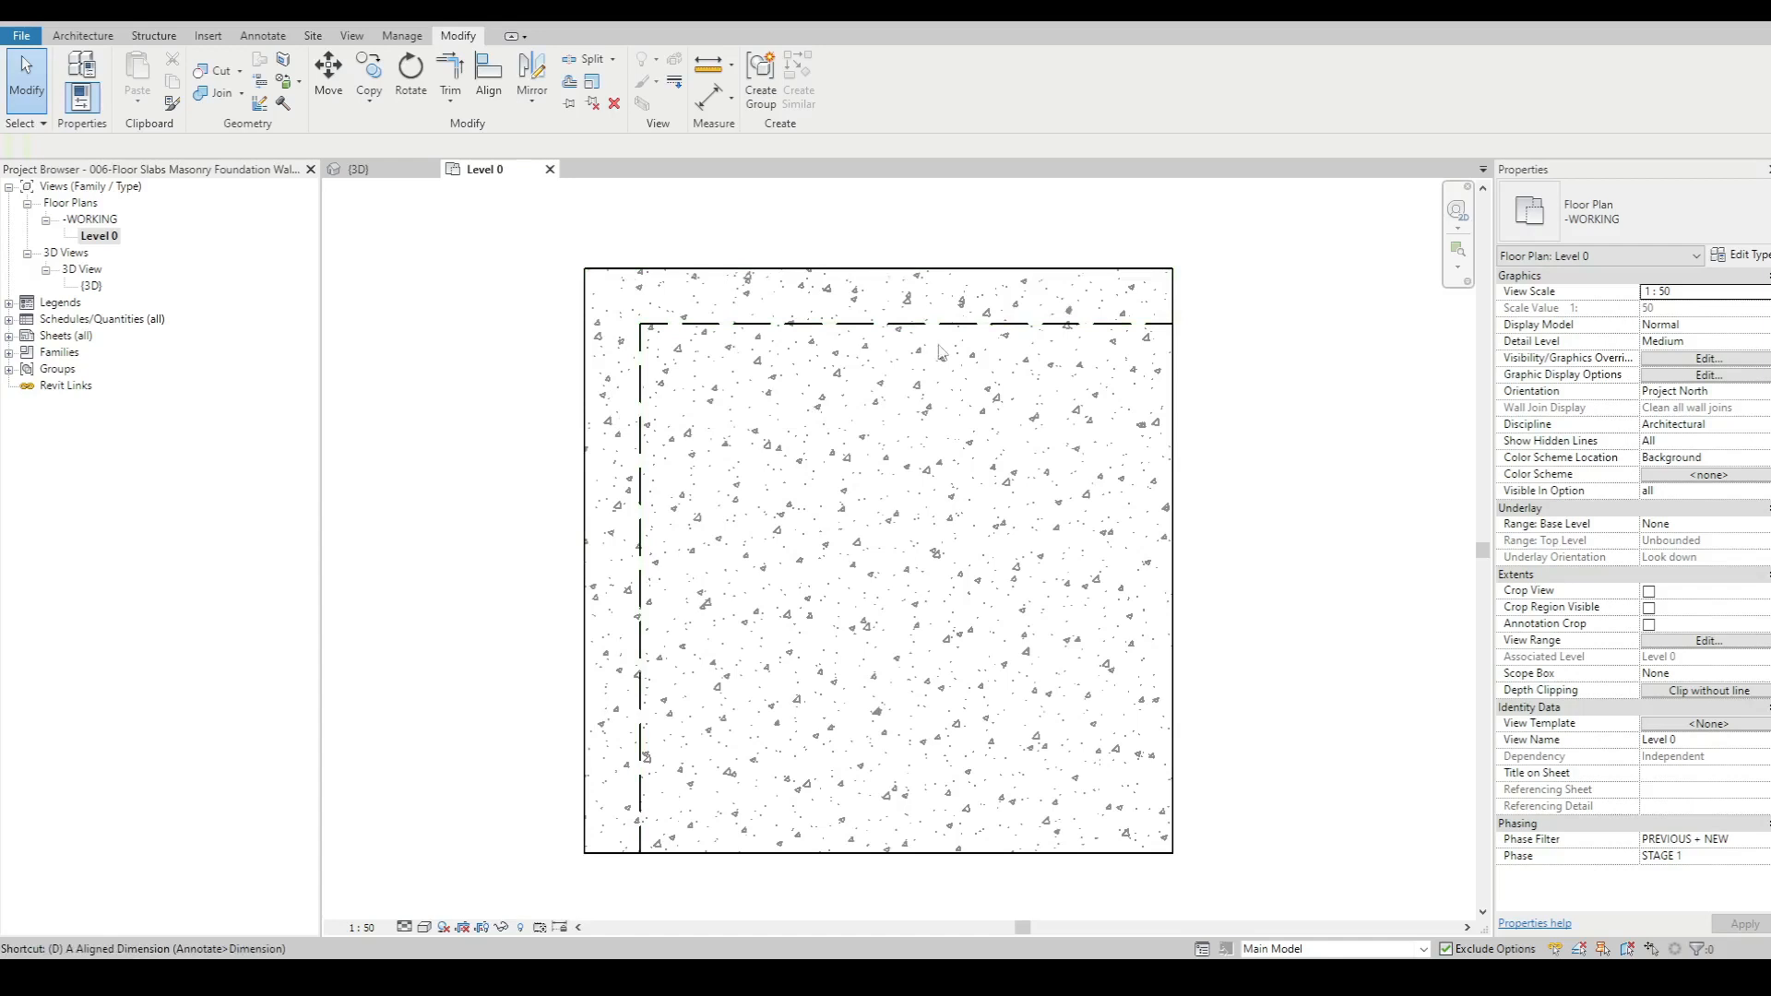
pyautogui.click(846, 78)
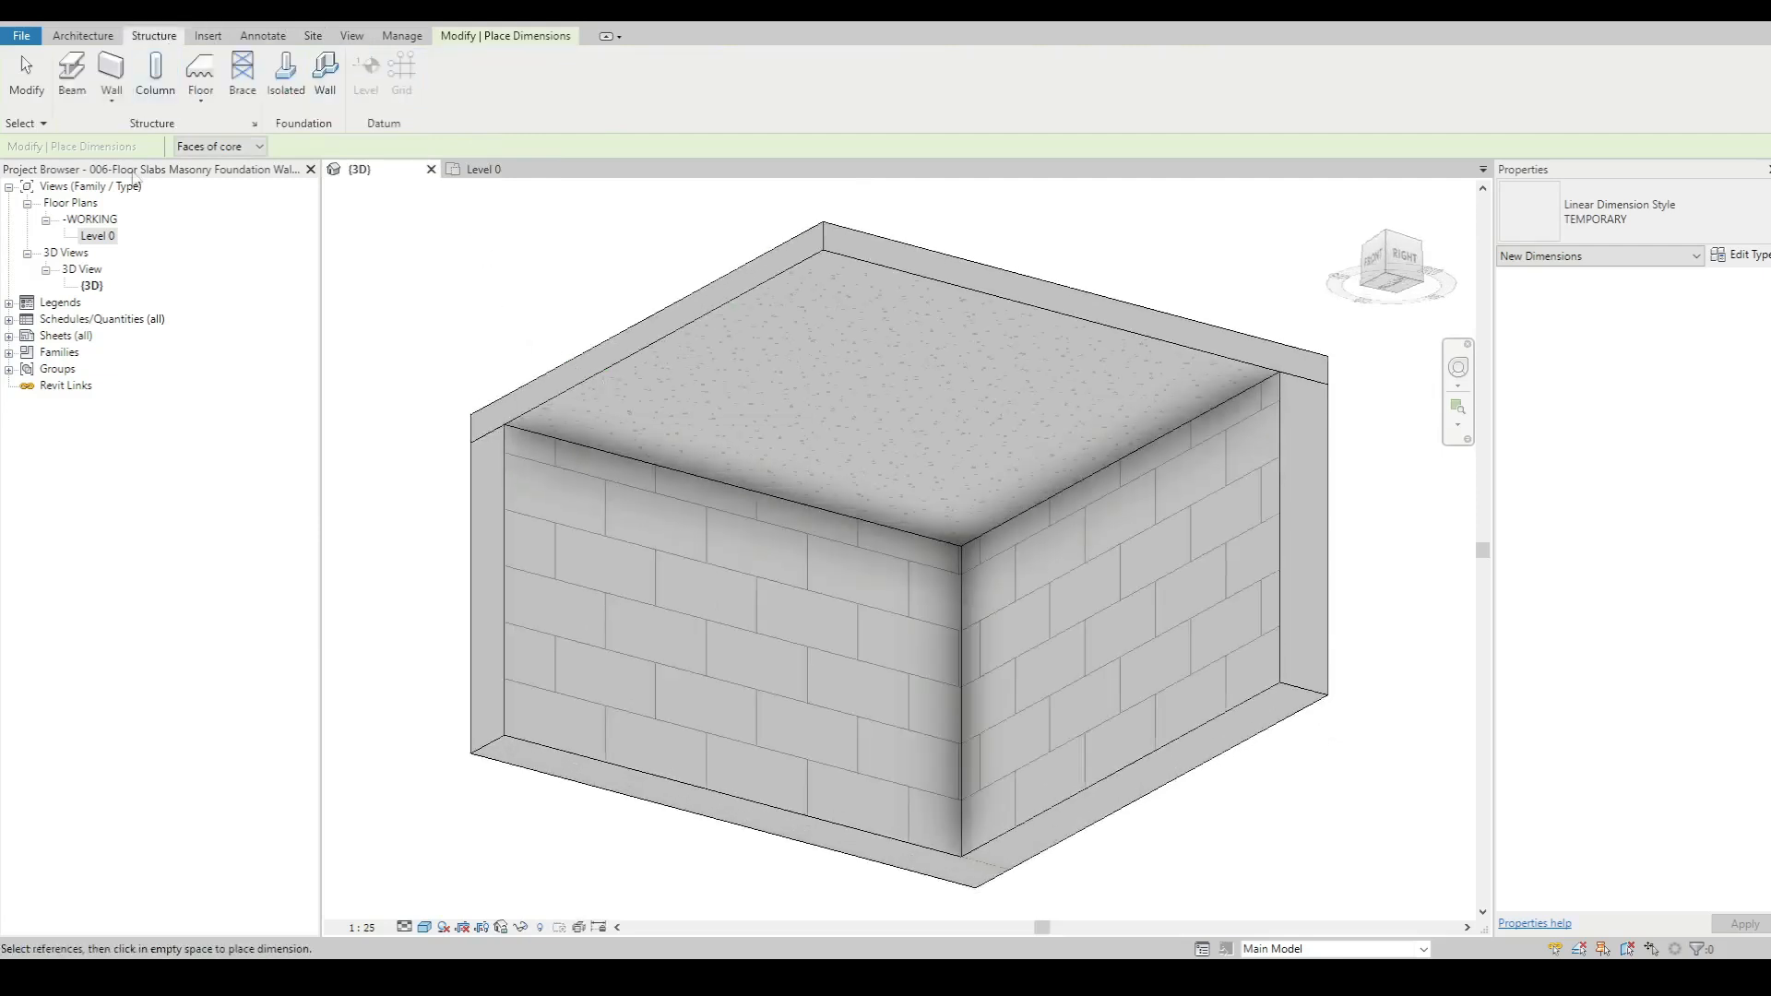
pyautogui.moveTo(325, 74)
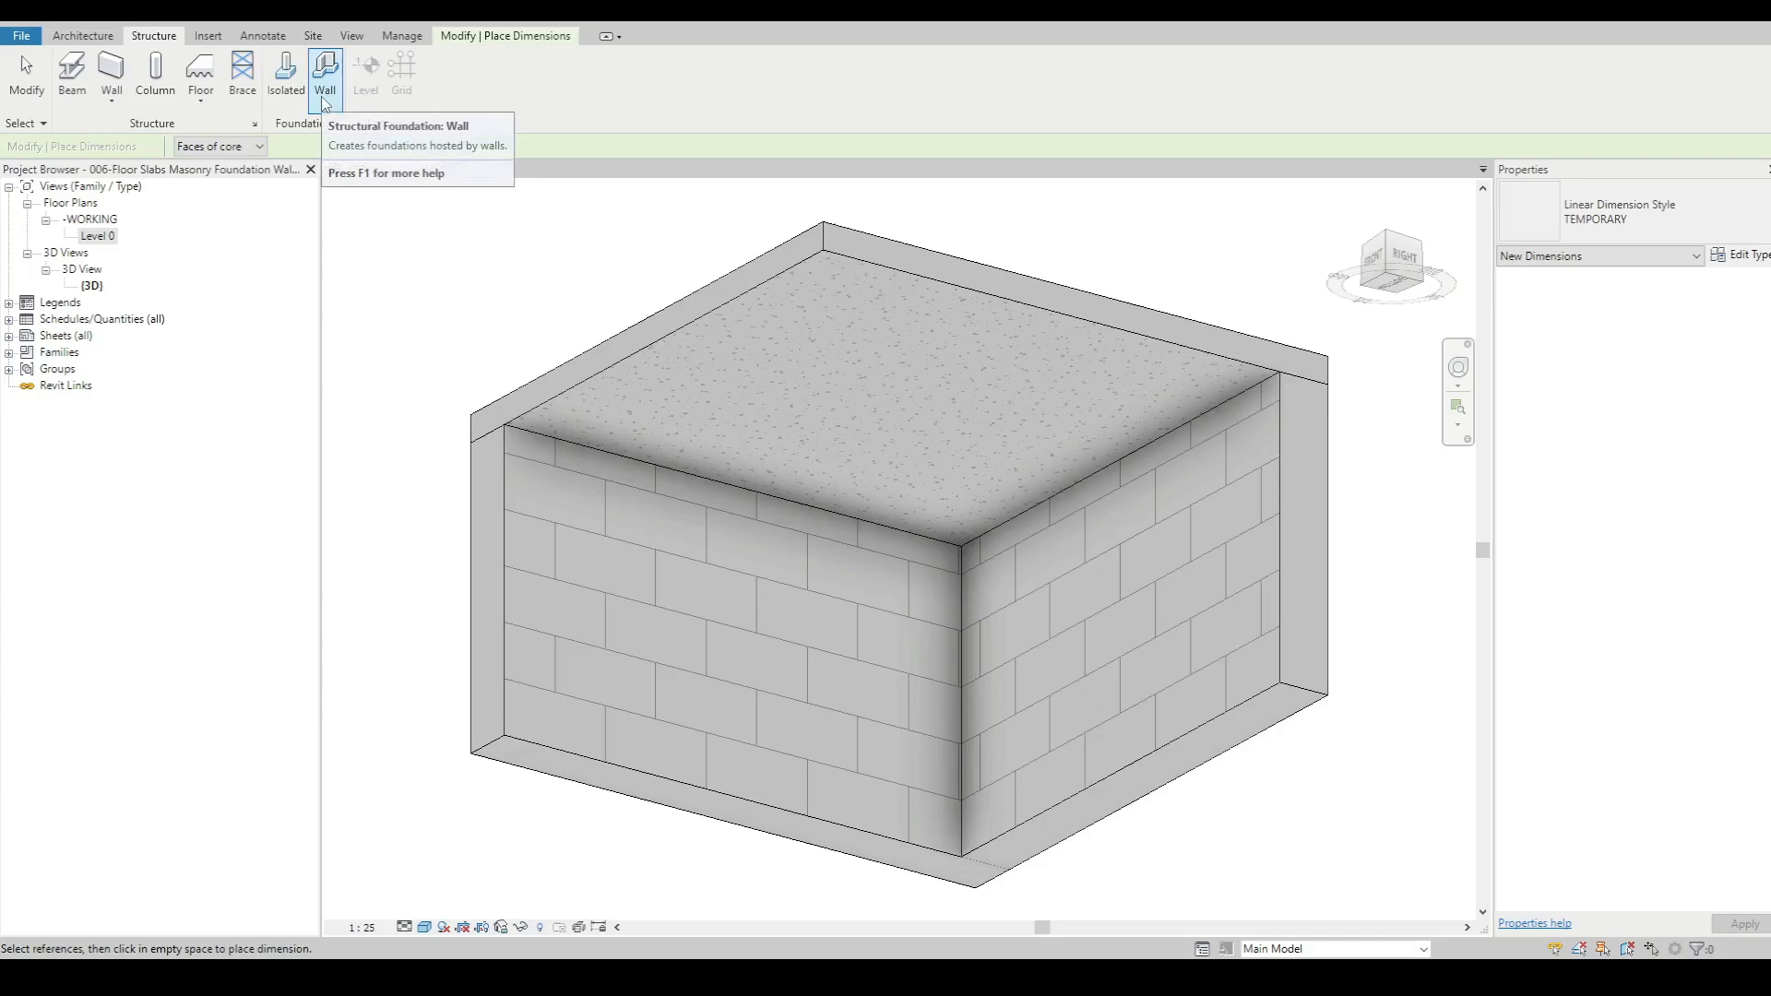
# Step: Start Wall Foundation with STRIP FOOTING 300x200 and confirm Width 300, Thickness 200
pyautogui.click(324, 74)
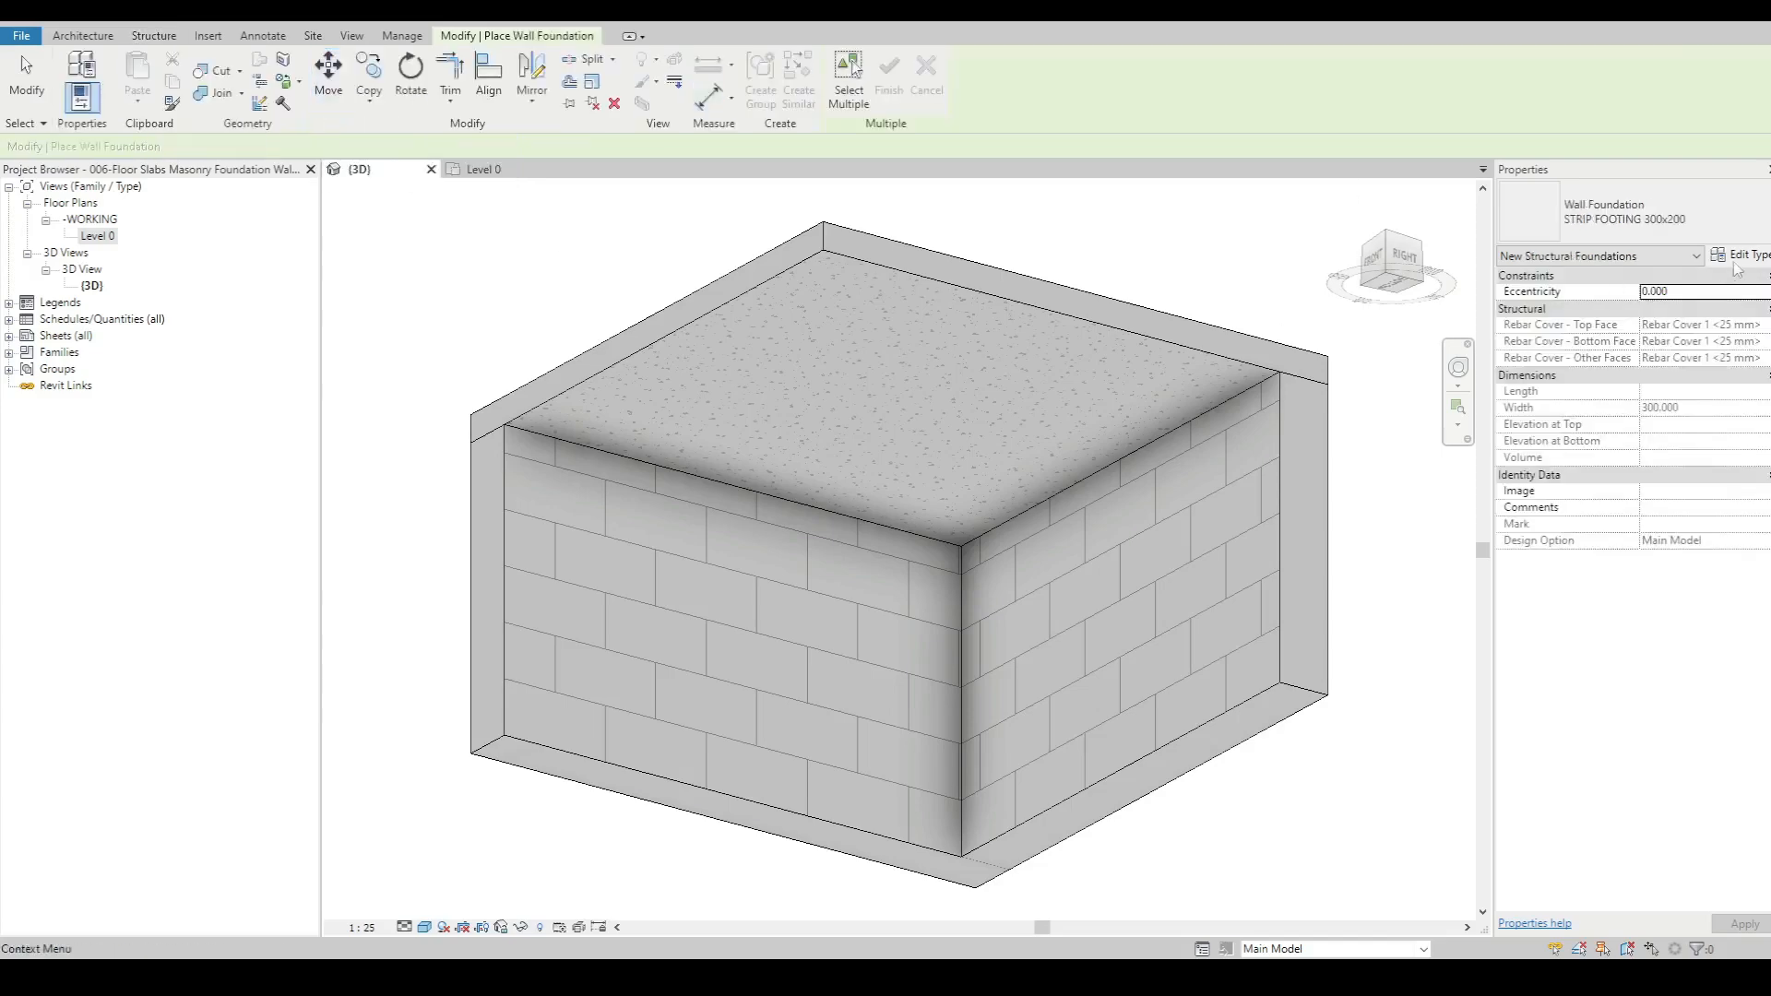
pyautogui.click(1734, 255)
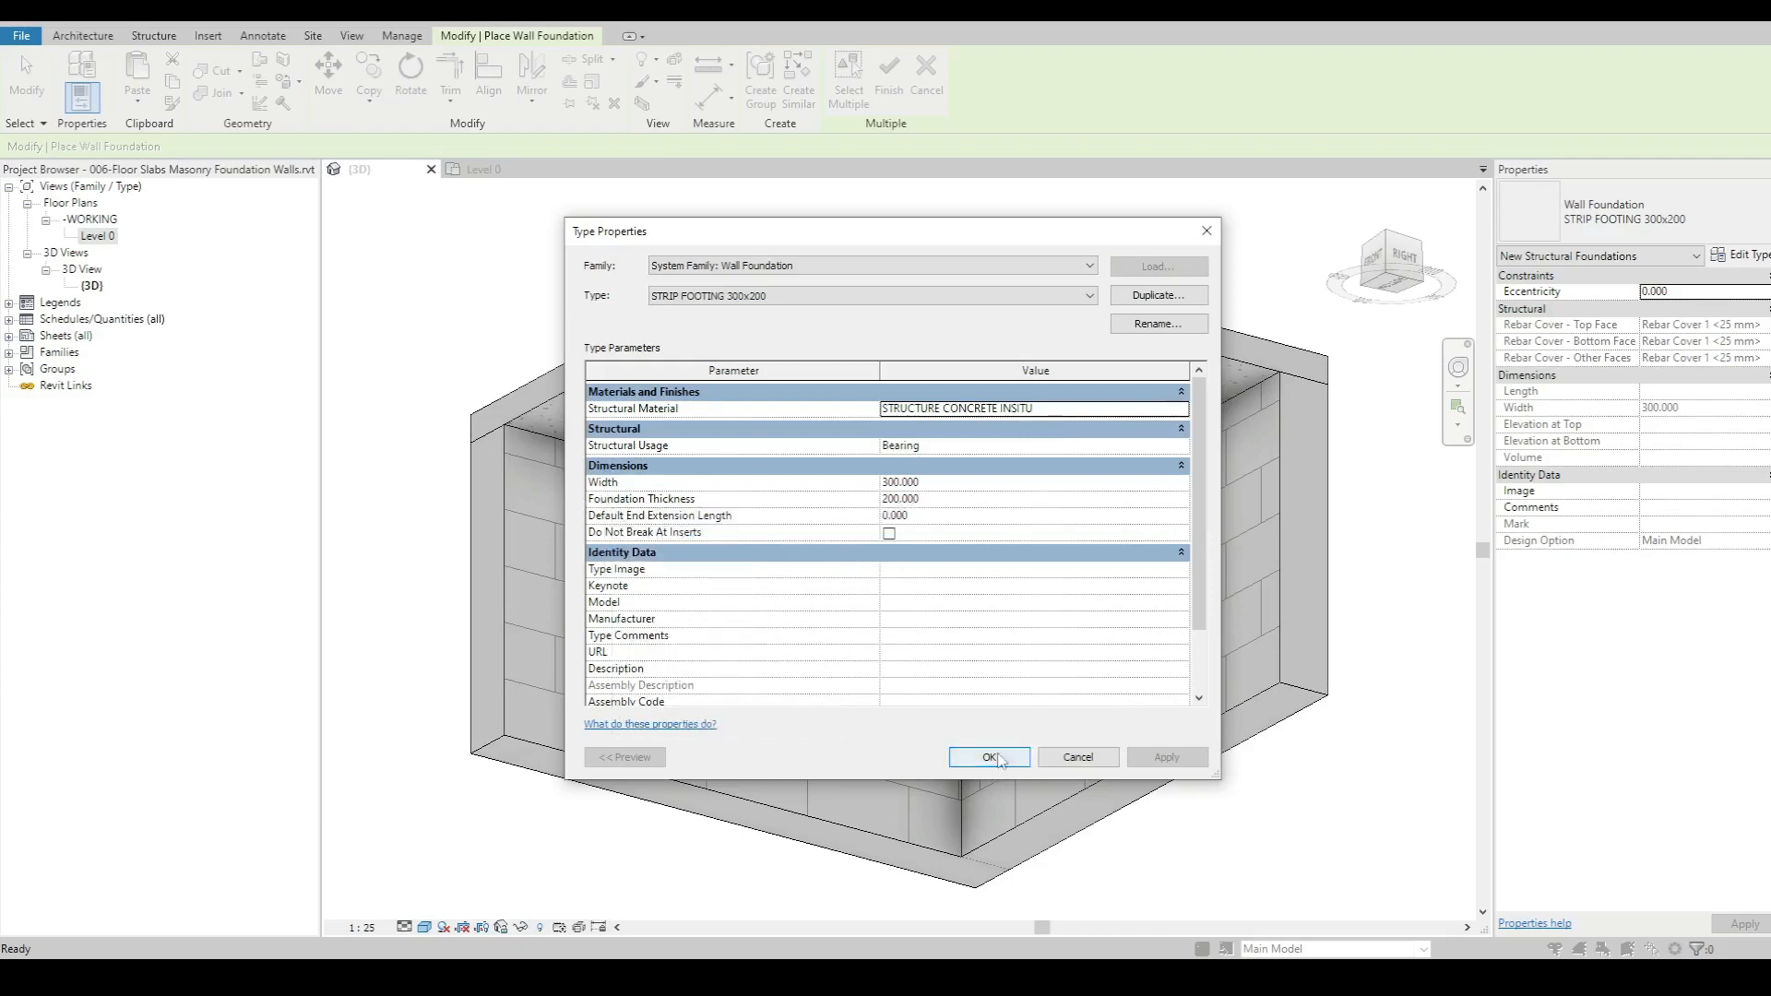
pyautogui.click(988, 756)
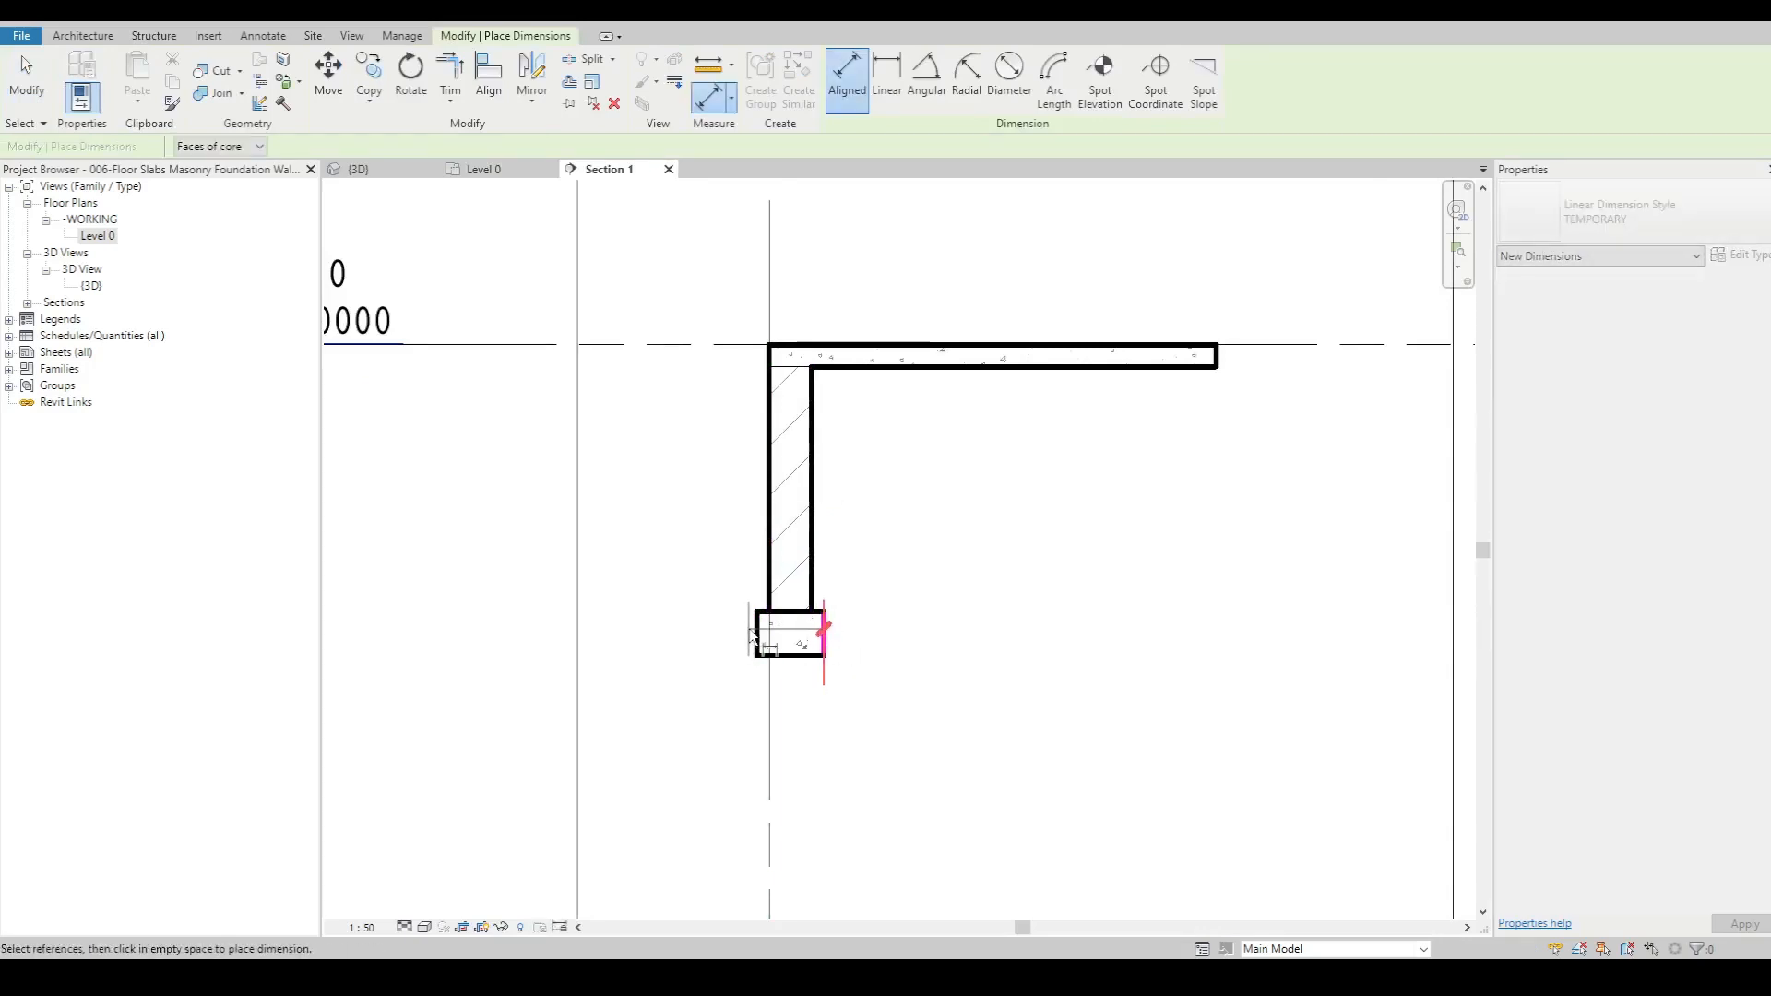
# Step: Dimension the 300 footing width in Section 1 and return to the 3D view
pyautogui.click(808, 653)
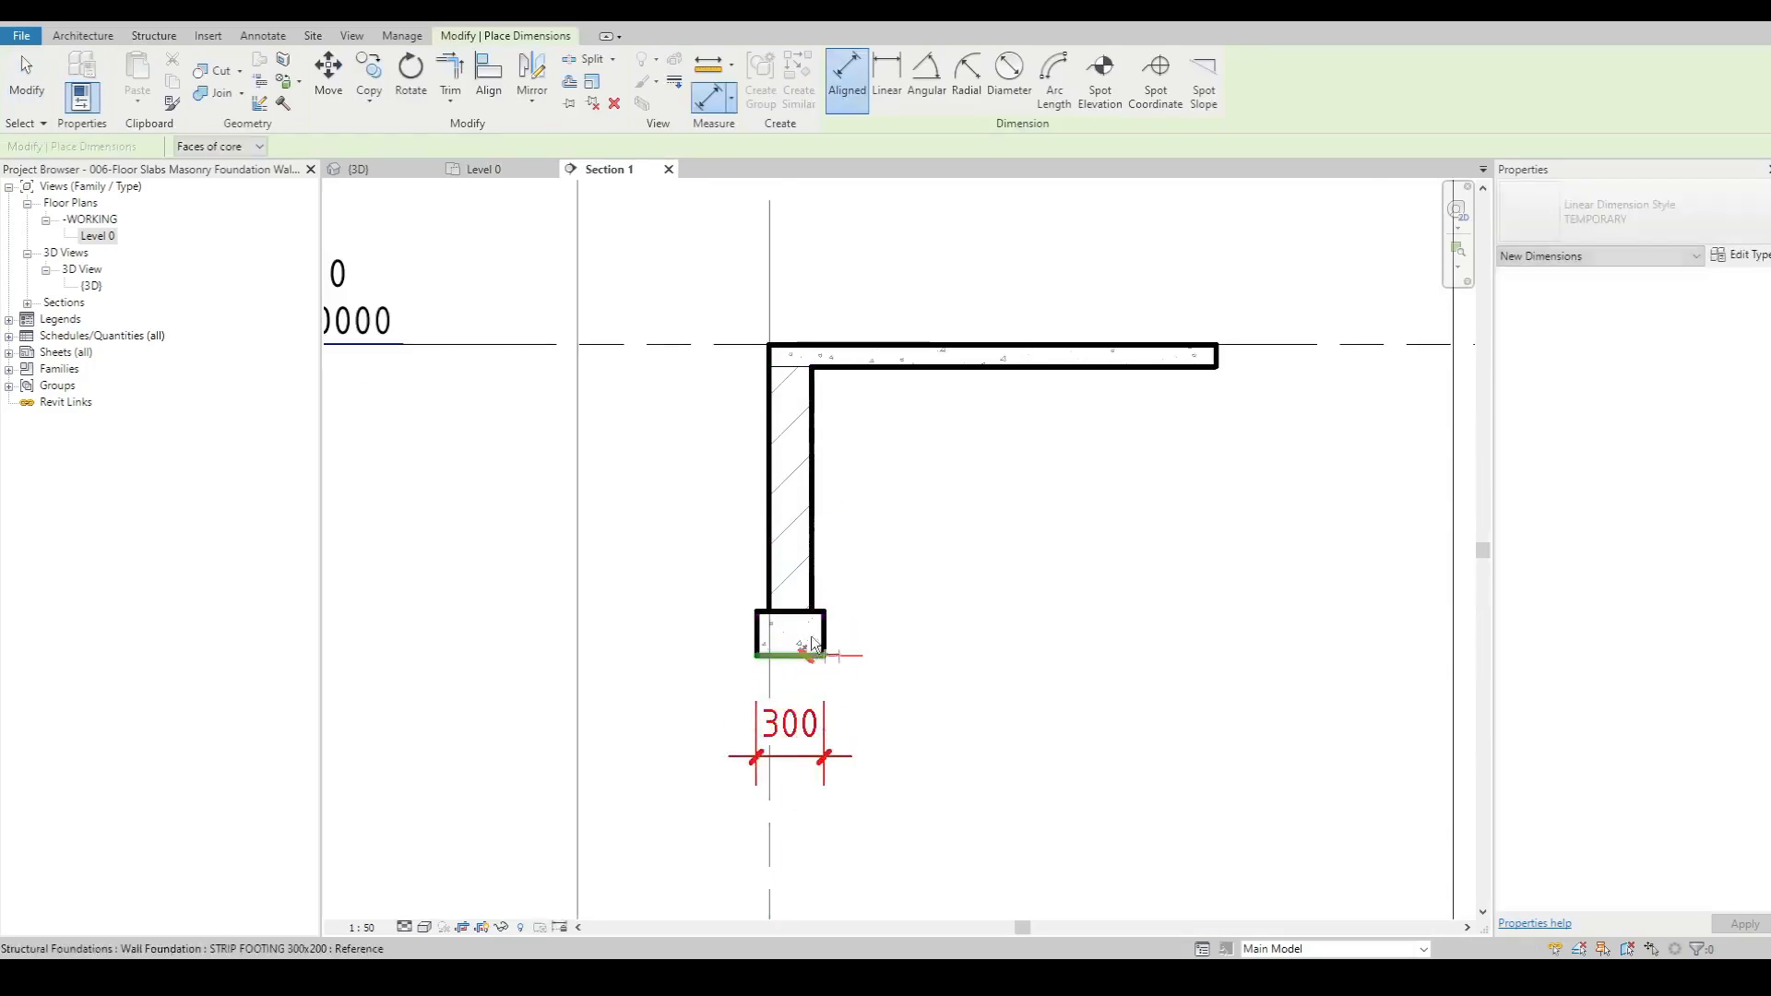
pyautogui.click(791, 638)
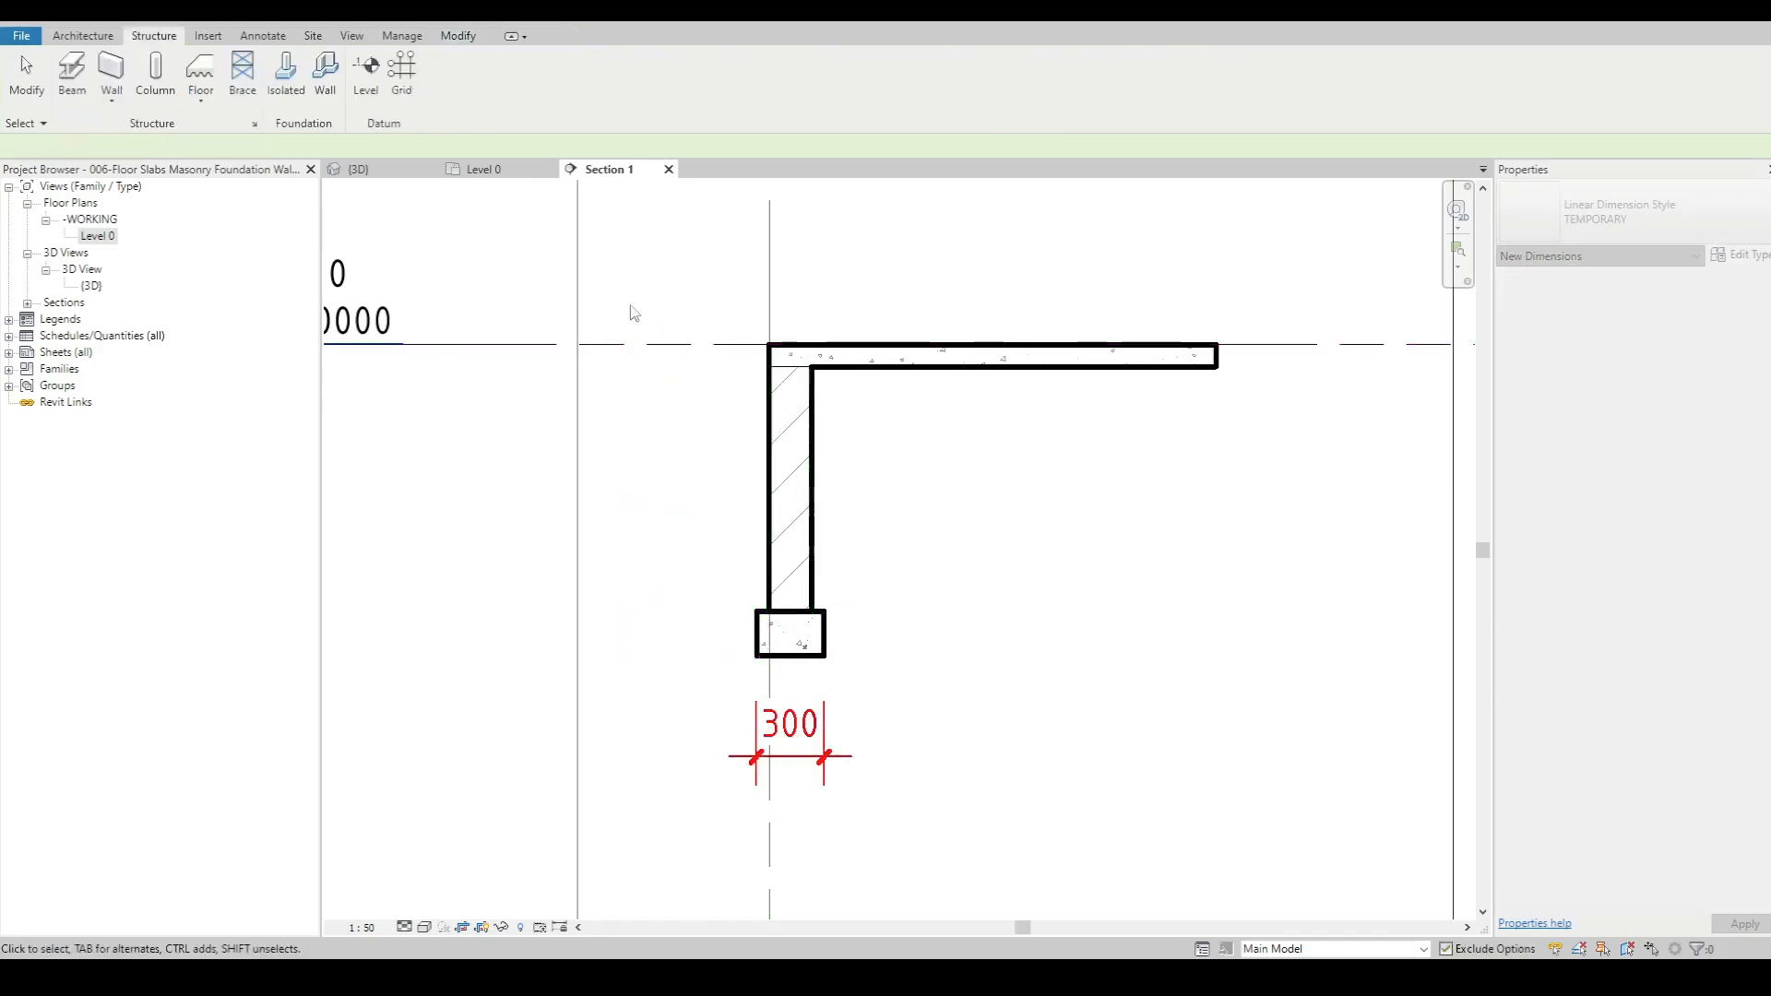
pyautogui.click(358, 167)
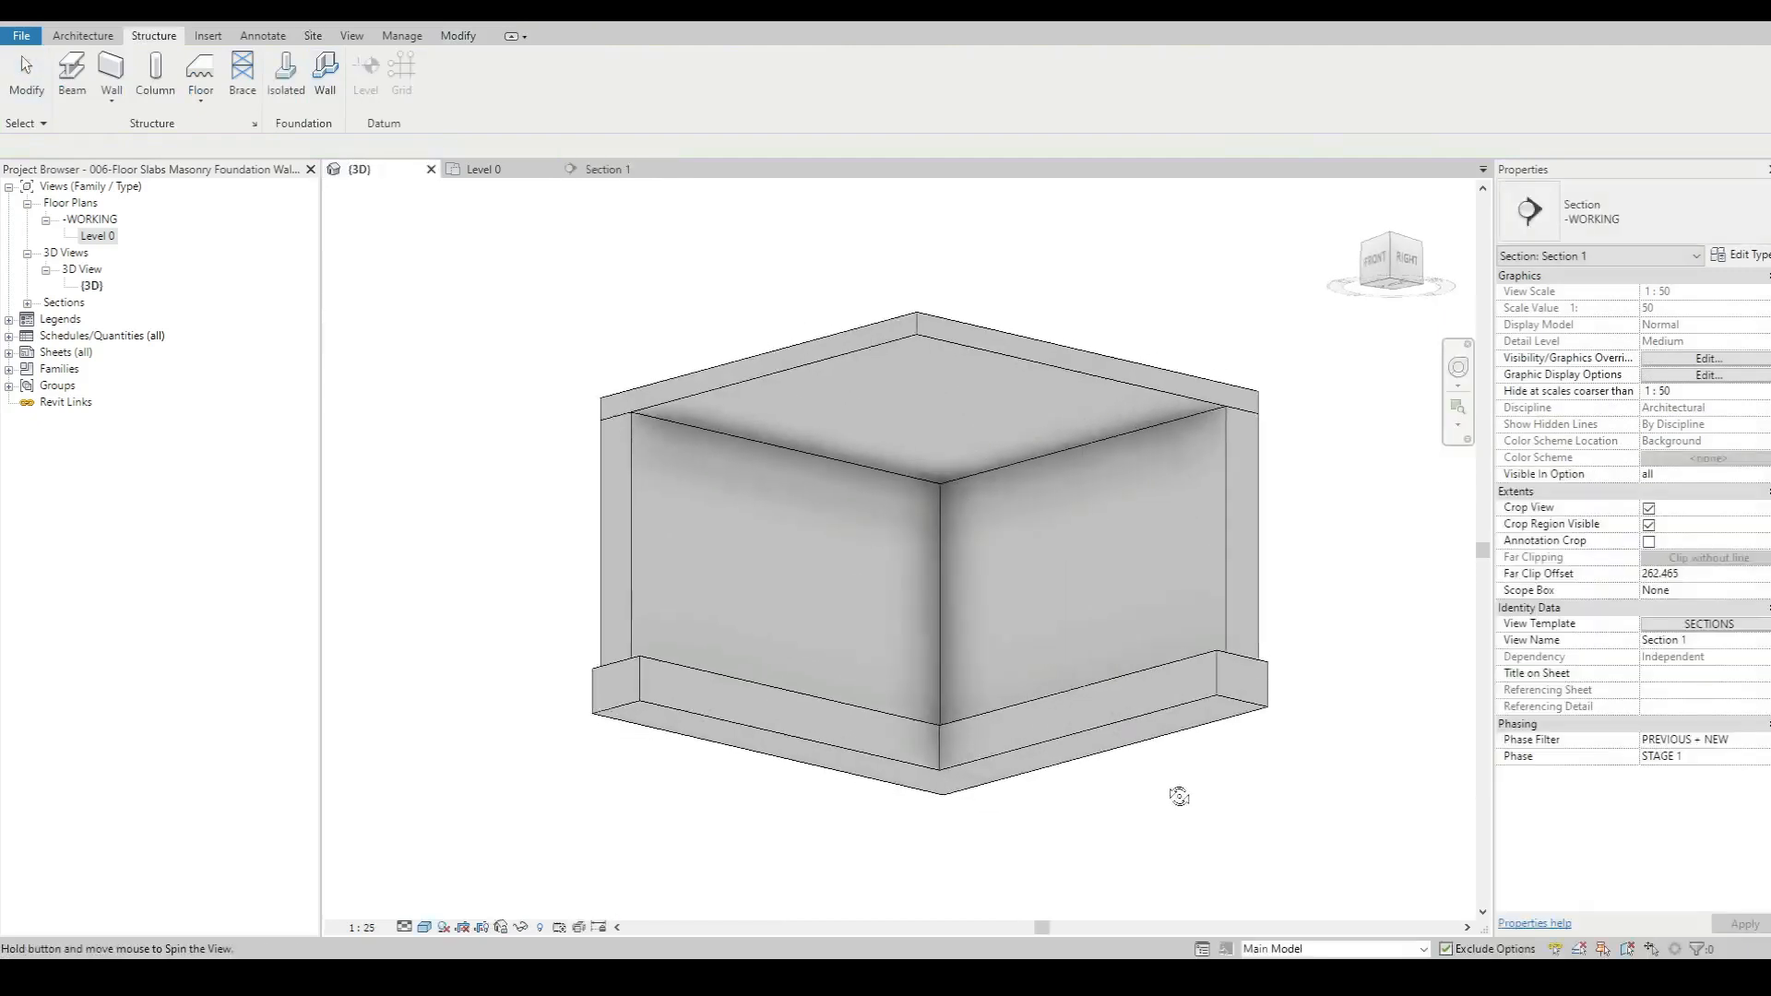